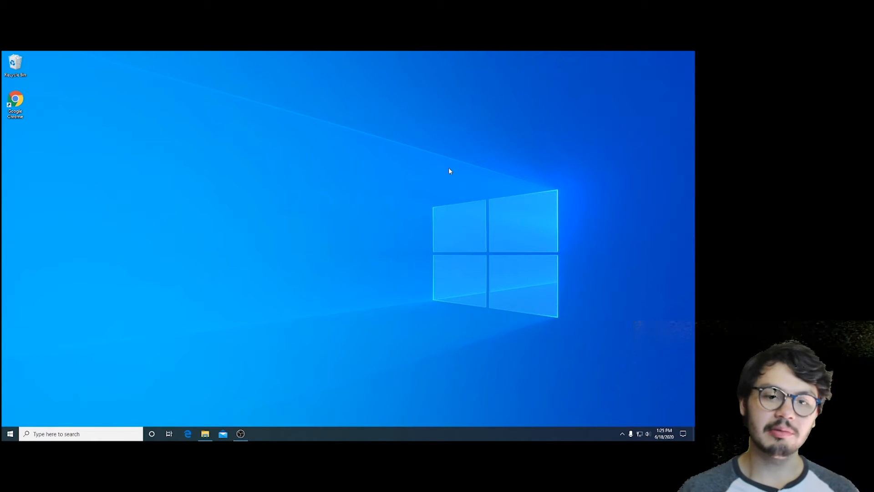
Launch Google Chrome so it loads the YouTube home page
click(168, 433)
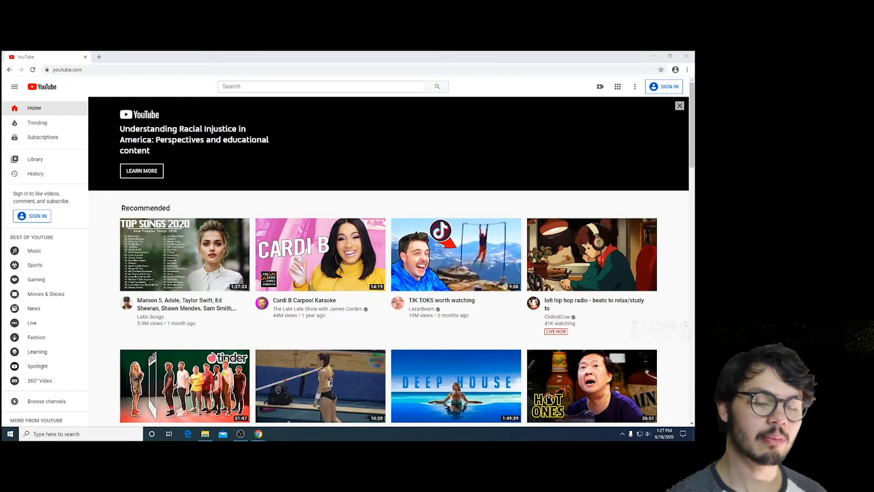
mouse_move(590, 254)
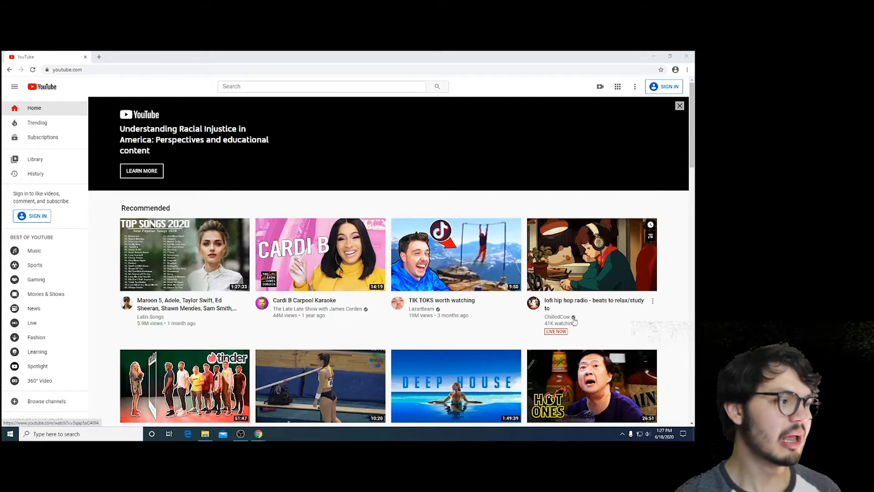
mouse_move(460, 85)
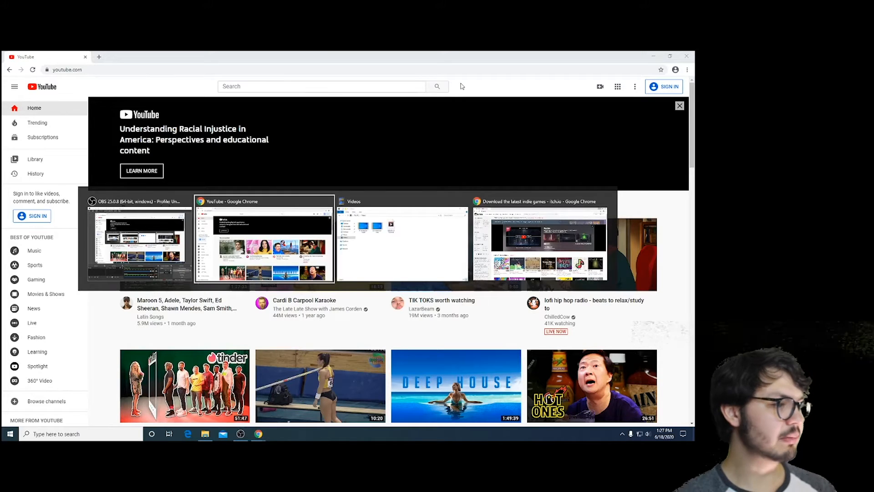
mouse_move(401, 239)
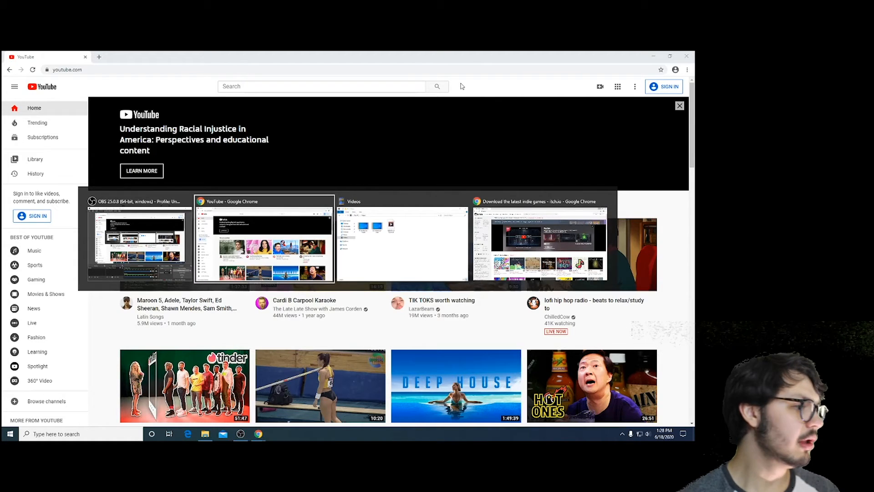
Switch to the itch.io Chrome window so it sits in front of YouTube
click(537, 239)
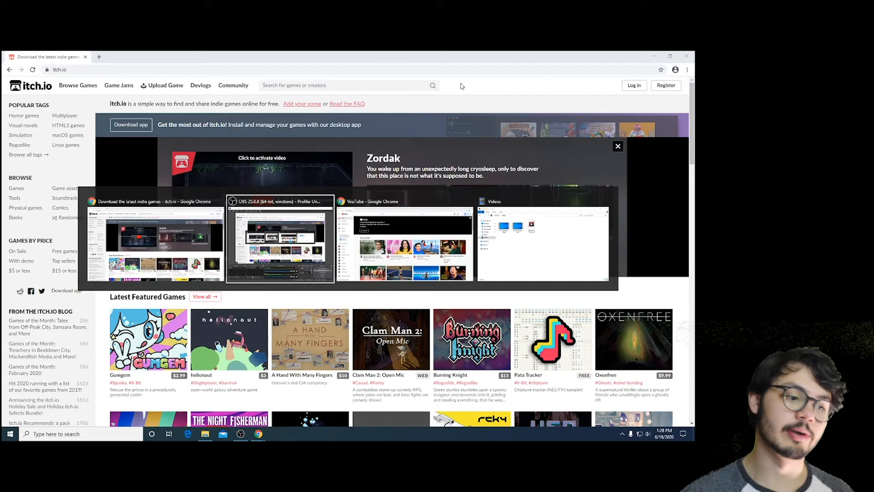
mouse_move(405, 238)
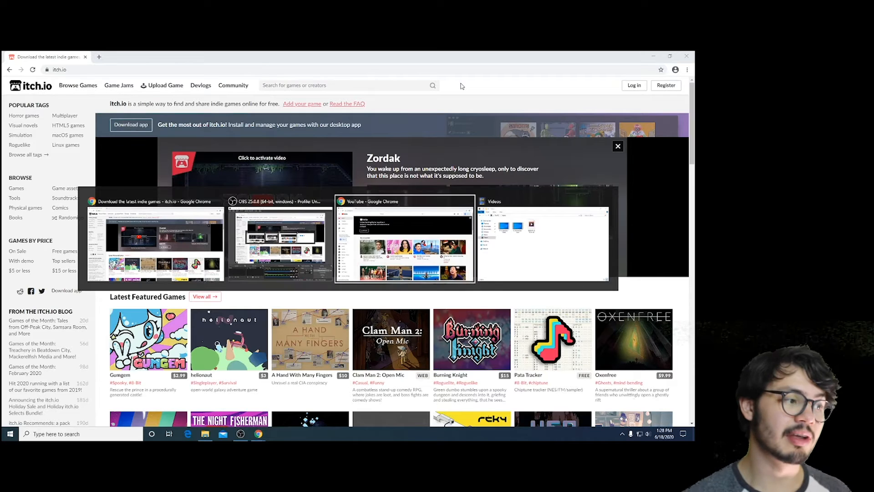
mouse_move(280, 239)
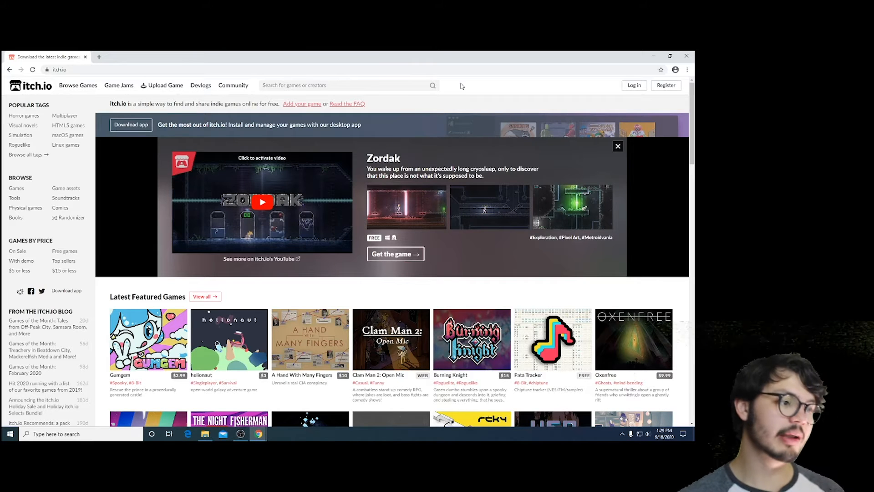
Minimize all windows to reveal the empty desktop
click(169, 434)
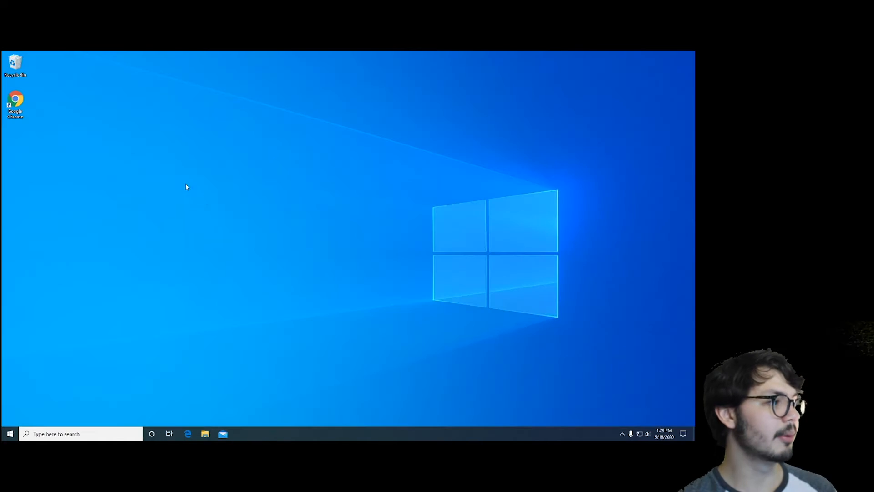
mouse_move(204, 200)
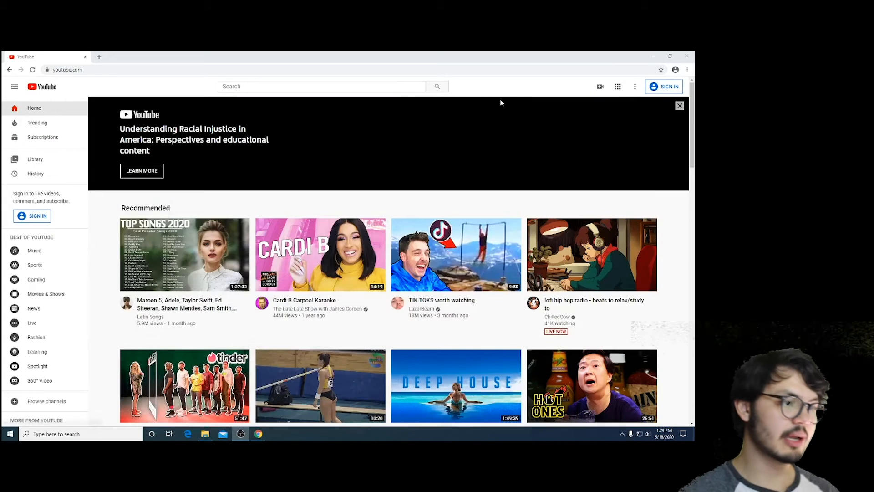
mouse_move(568, 69)
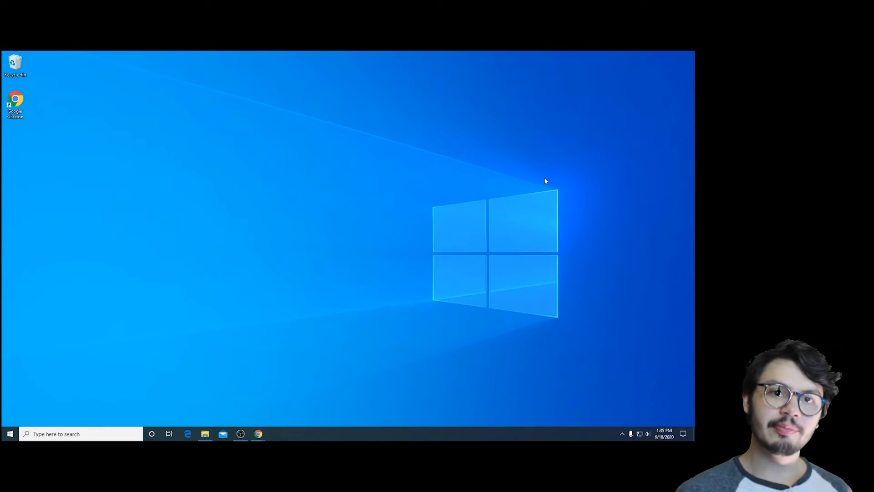
mouse_move(425, 222)
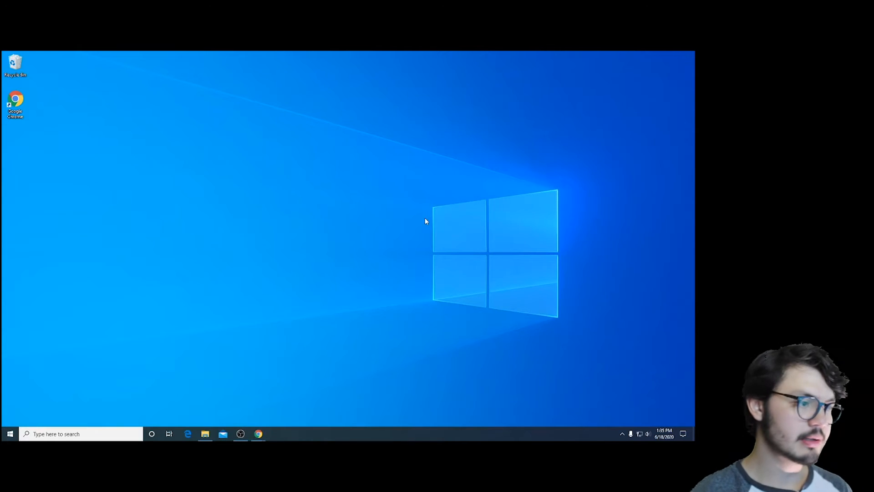
Browse to Documents and duplicate test.txt into four copies beside Folder 1
click(204, 433)
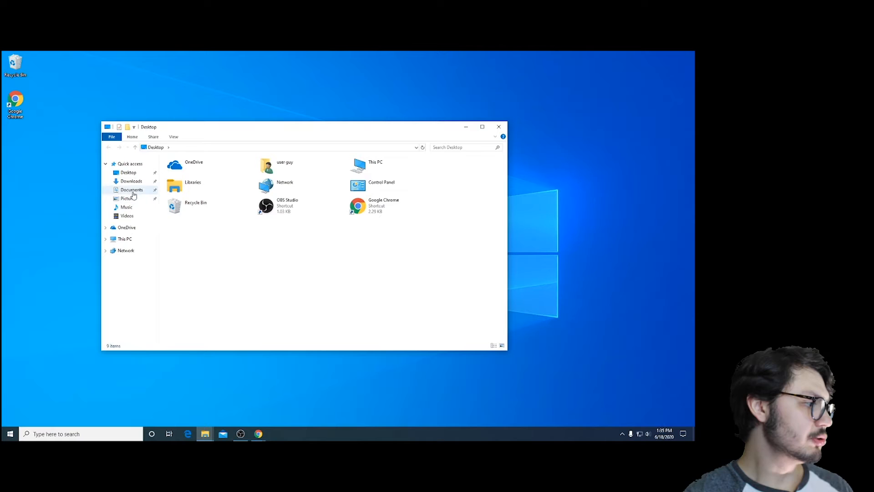
click(131, 189)
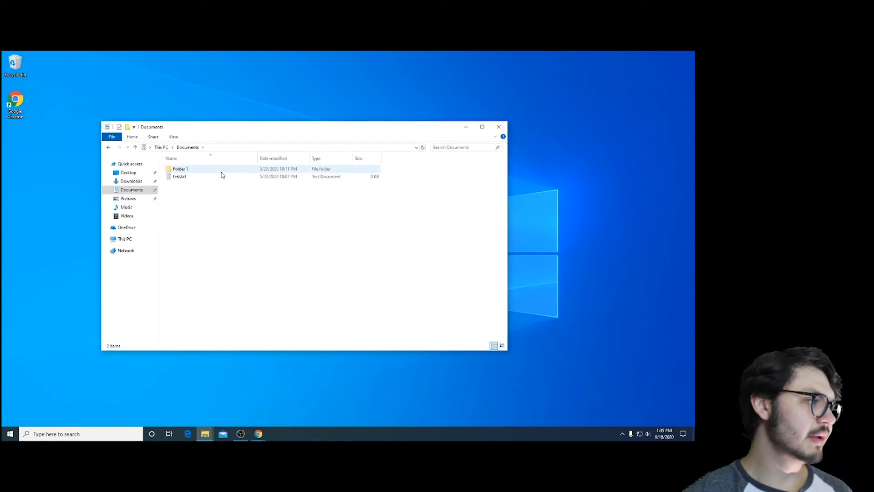
click(180, 168)
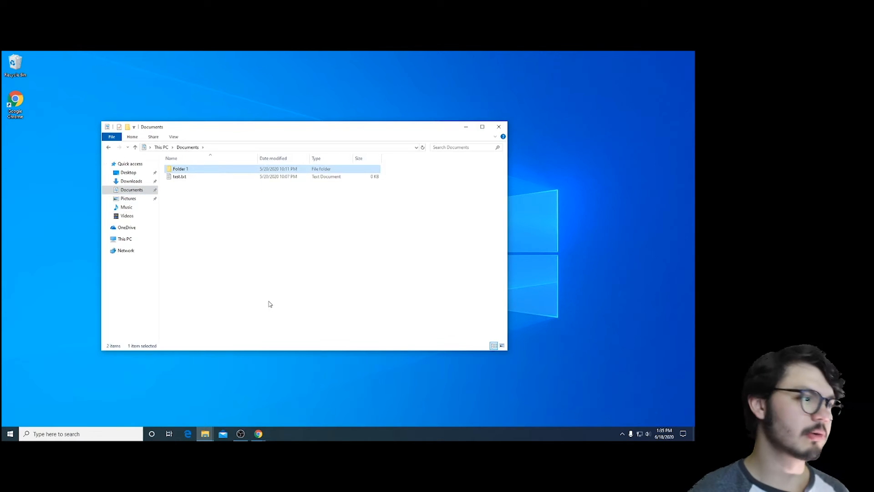
click(179, 176)
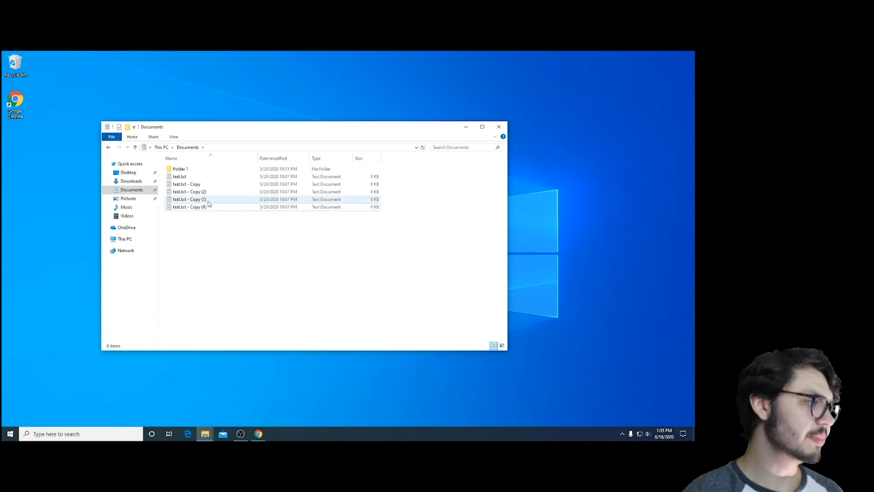
click(180, 168)
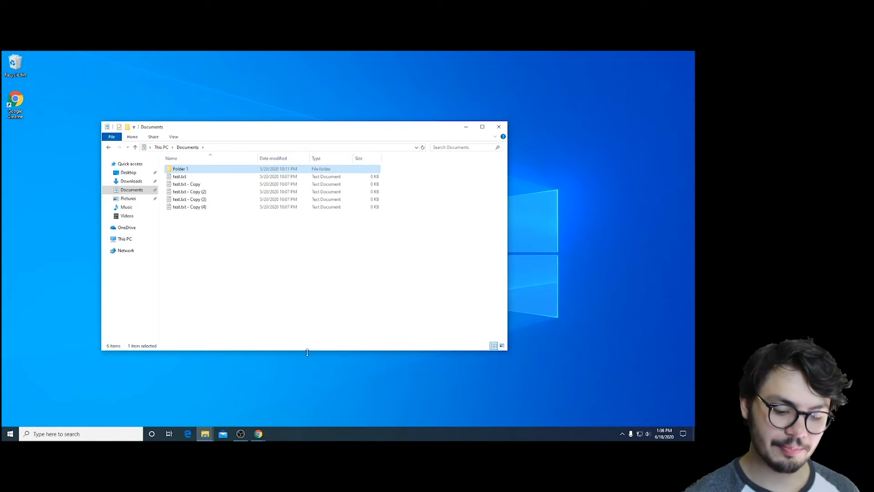
click(190, 191)
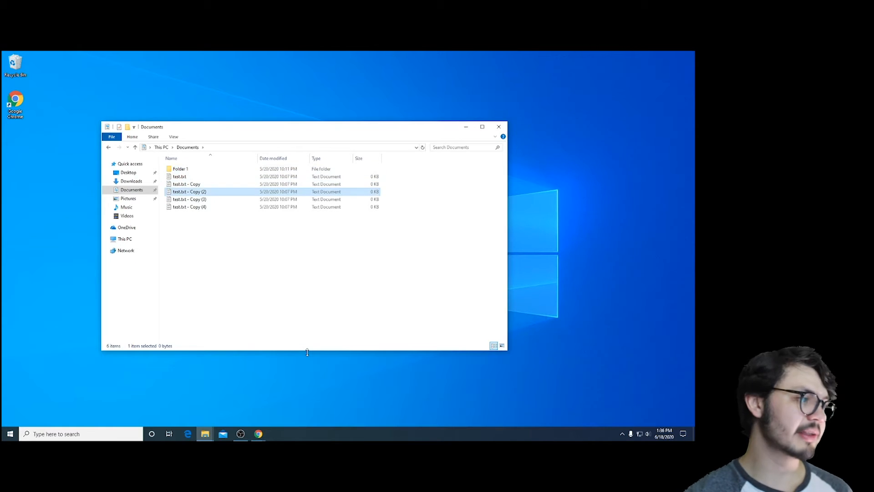
click(190, 200)
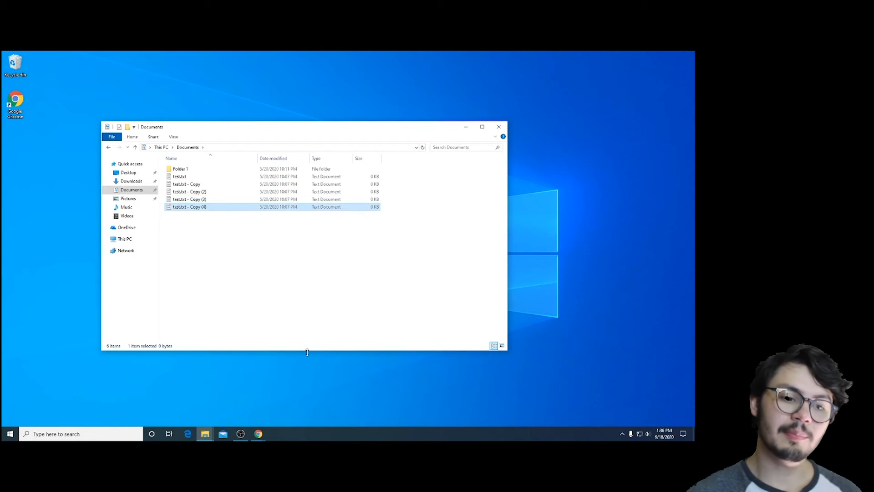
mouse_move(189, 207)
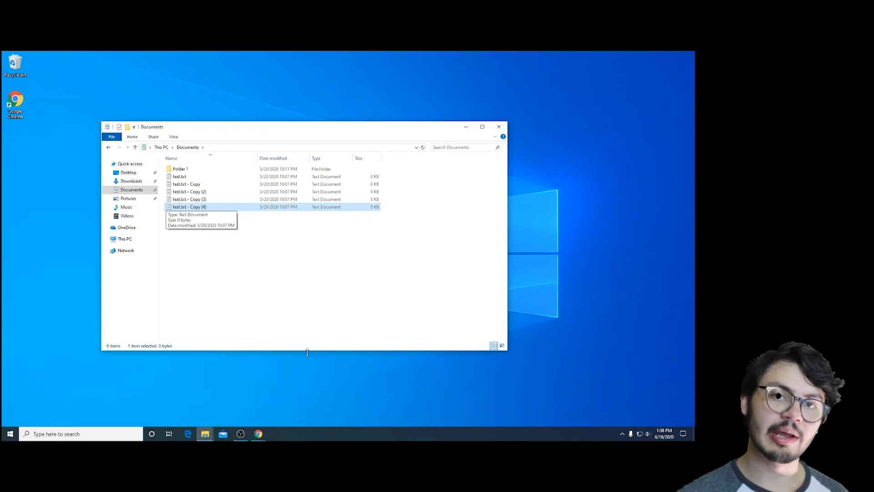
mouse_move(304, 350)
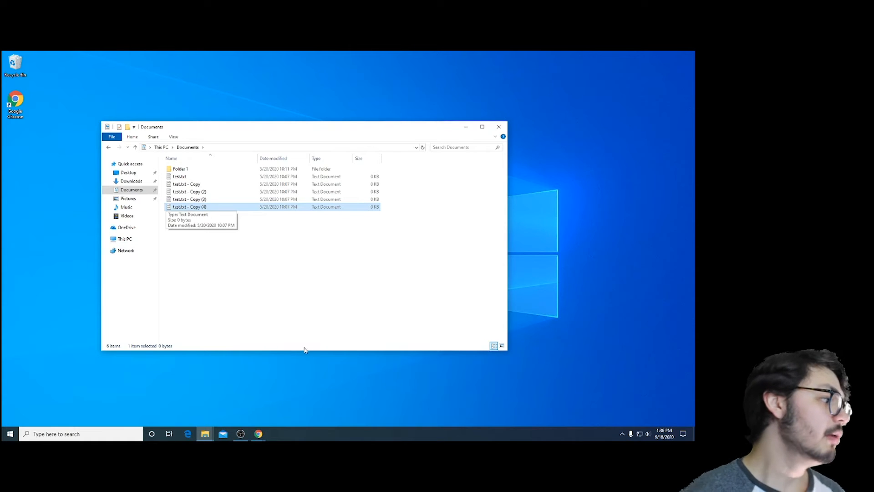
click(293, 309)
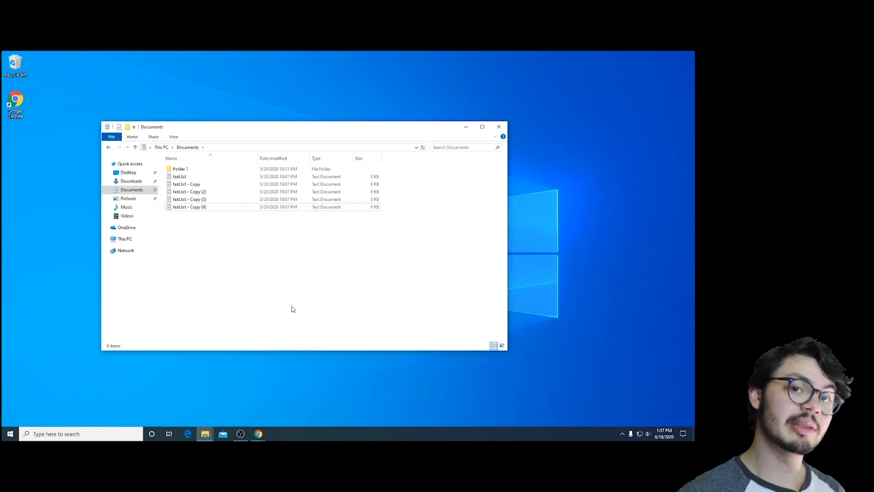
mouse_move(273, 297)
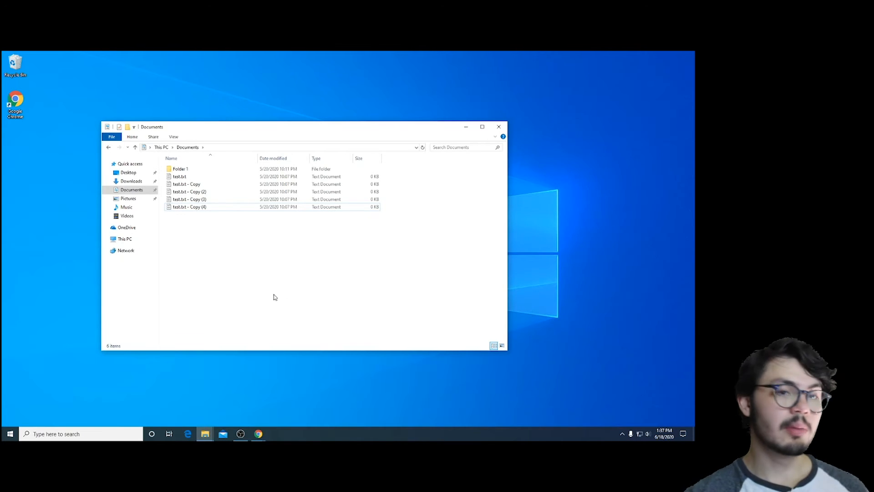
mouse_move(311, 272)
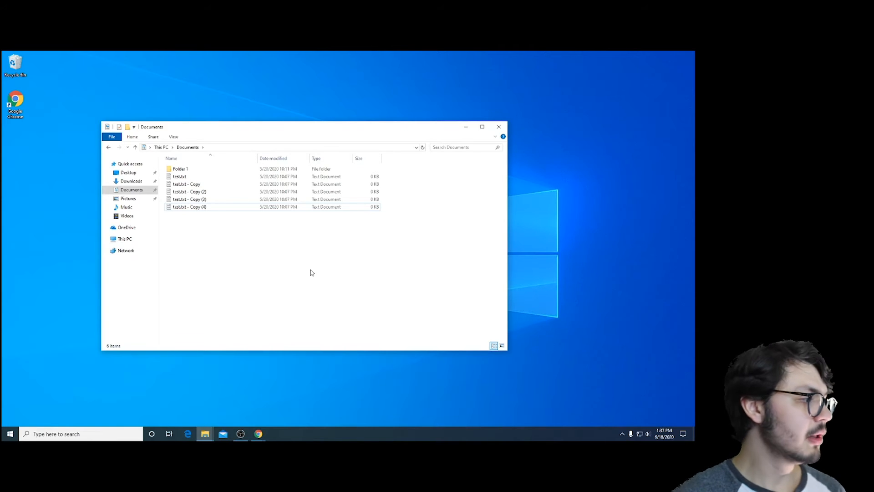
mouse_move(498, 127)
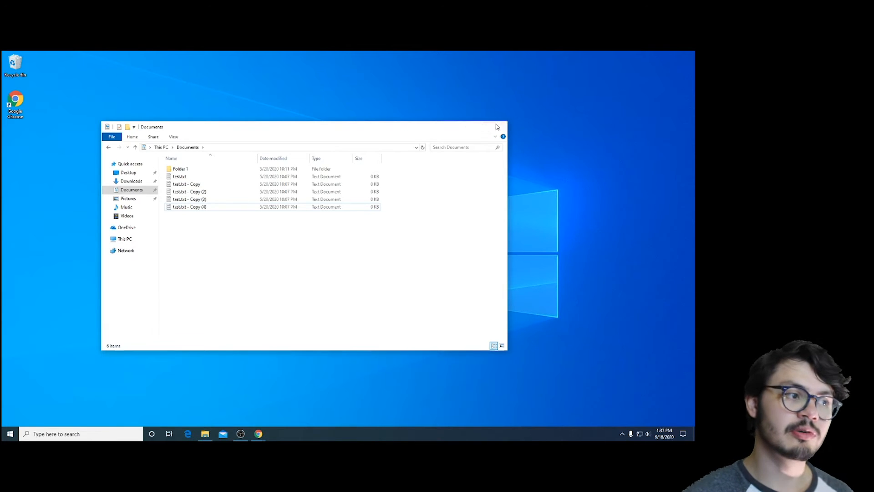
Close the Documents File Explorer window, leaving the desktop empty
click(501, 127)
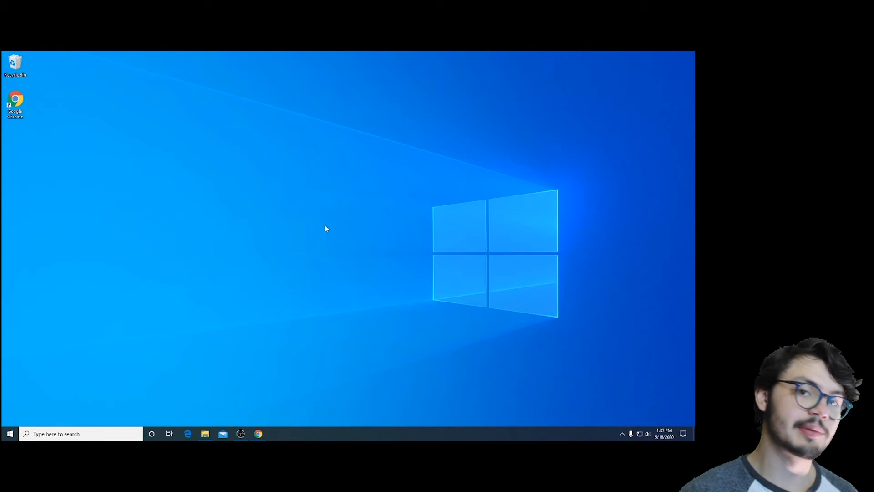
Reopen File Explorer on Documents and add a new, still unnamed folder
click(205, 433)
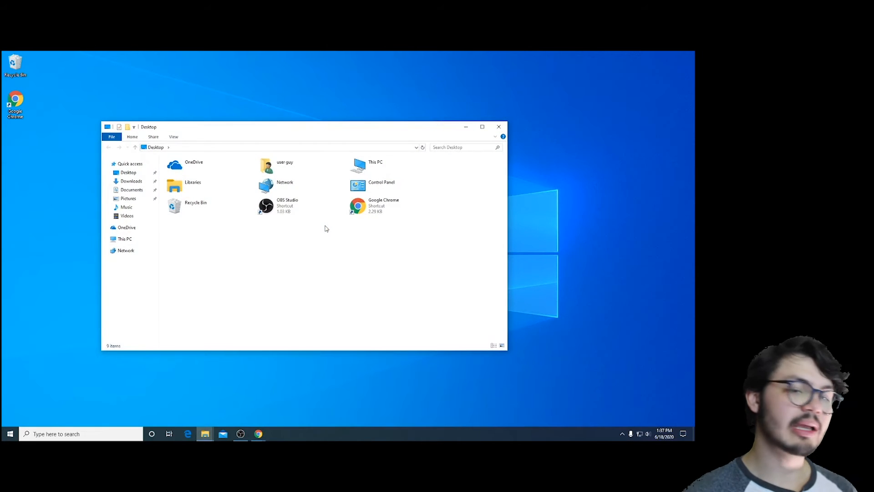
mouse_move(339, 271)
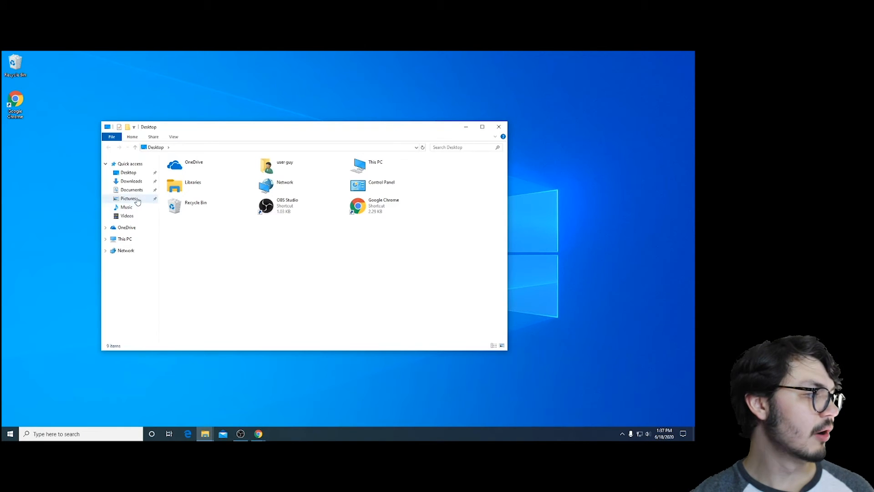
click(131, 189)
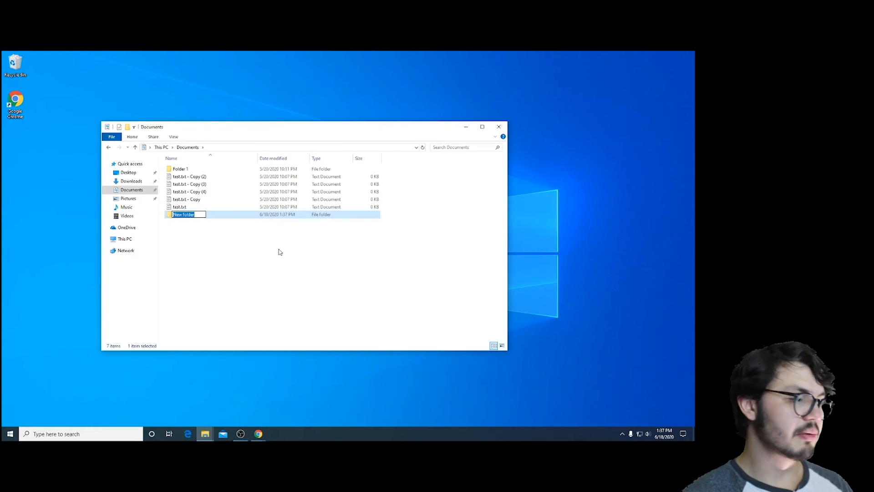
Name the new folder 'School Project'
text(School Project)
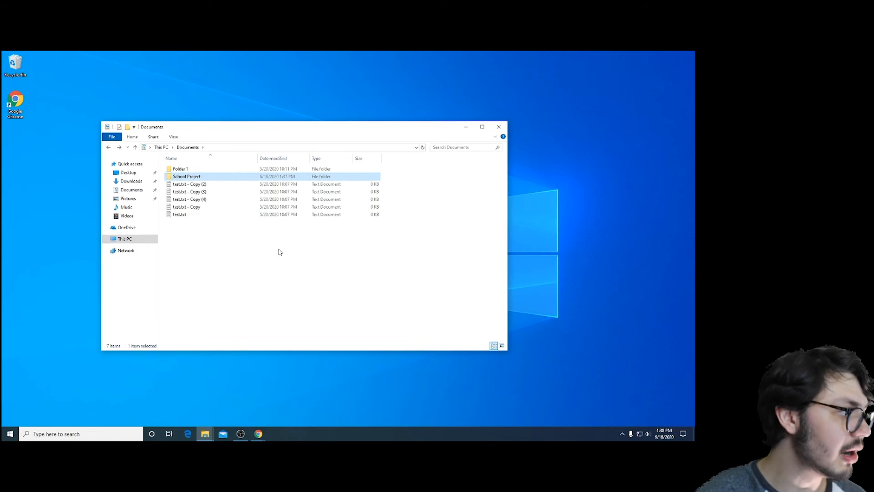
mouse_move(180, 239)
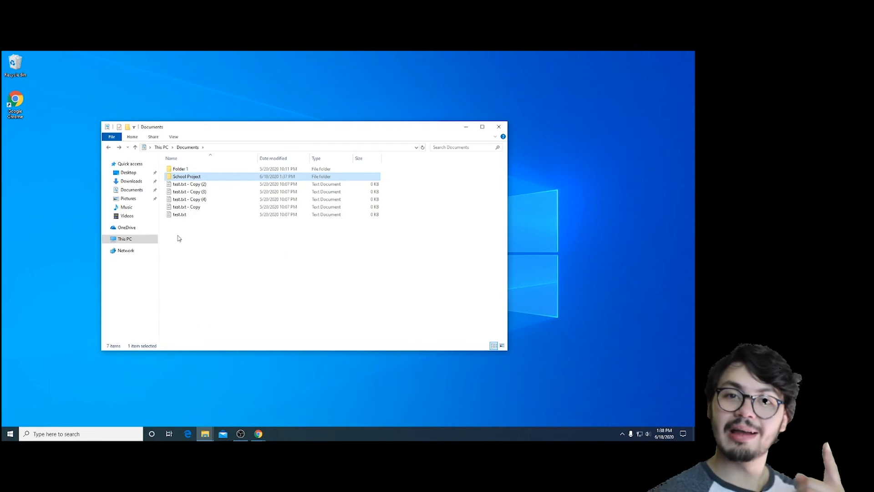
right_click(187, 175)
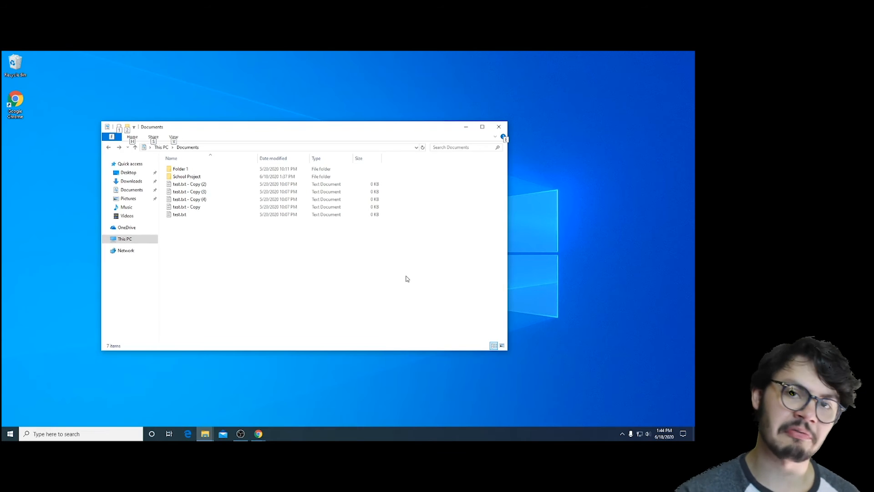
mouse_move(206, 342)
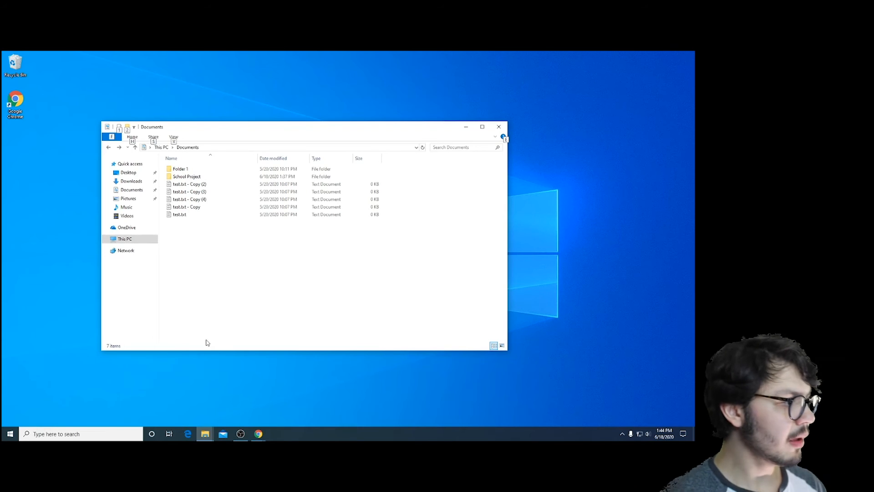
mouse_move(113, 84)
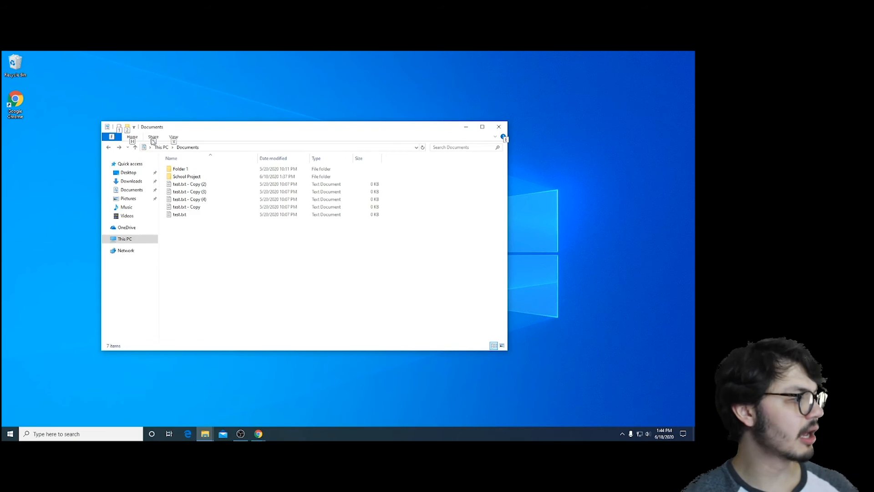
mouse_move(352, 288)
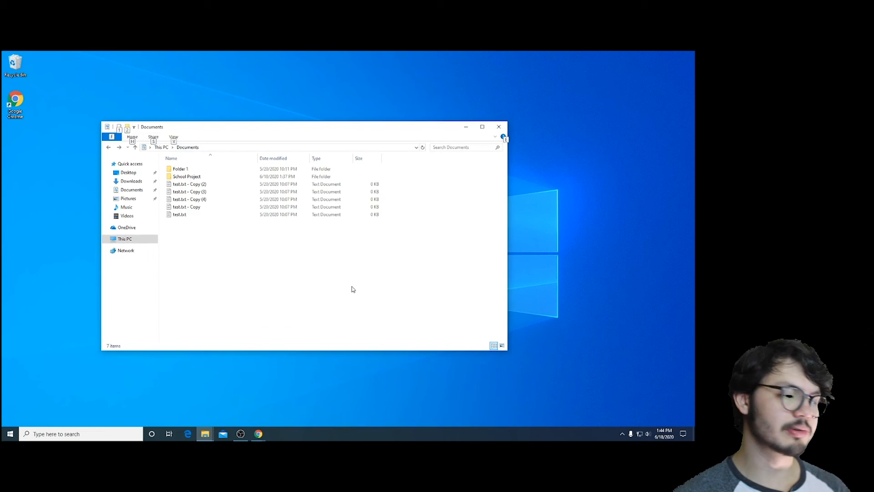
mouse_move(250, 74)
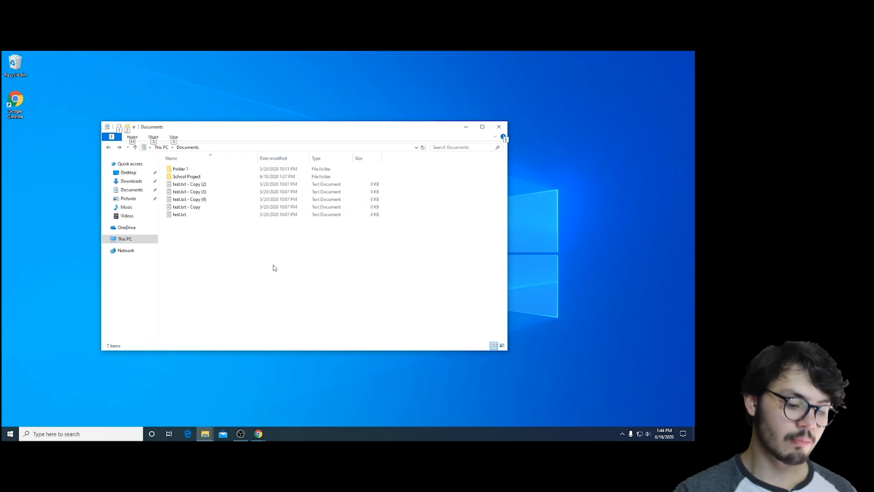
Show the Share ribbon options for the Documents folder
right_click(273, 268)
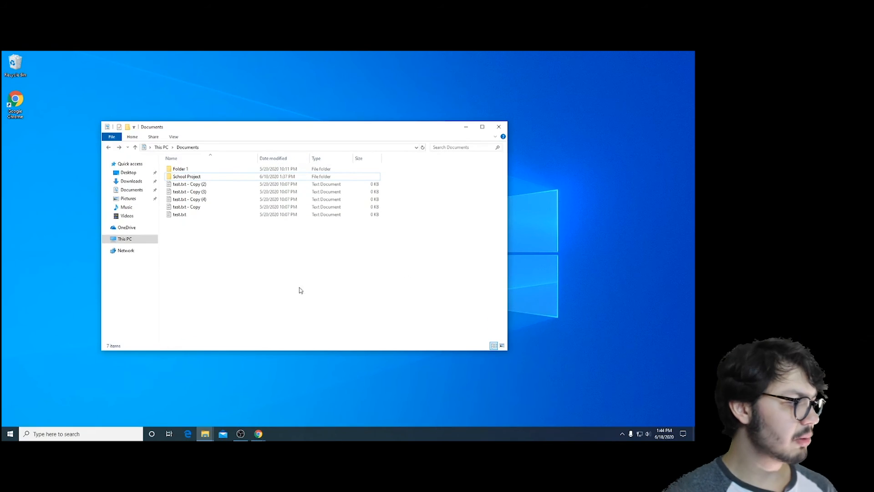
mouse_move(242, 257)
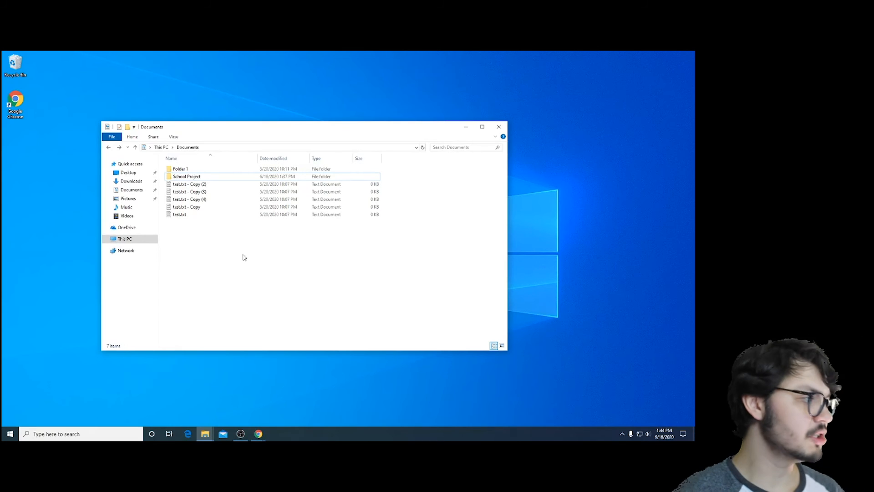
click(153, 136)
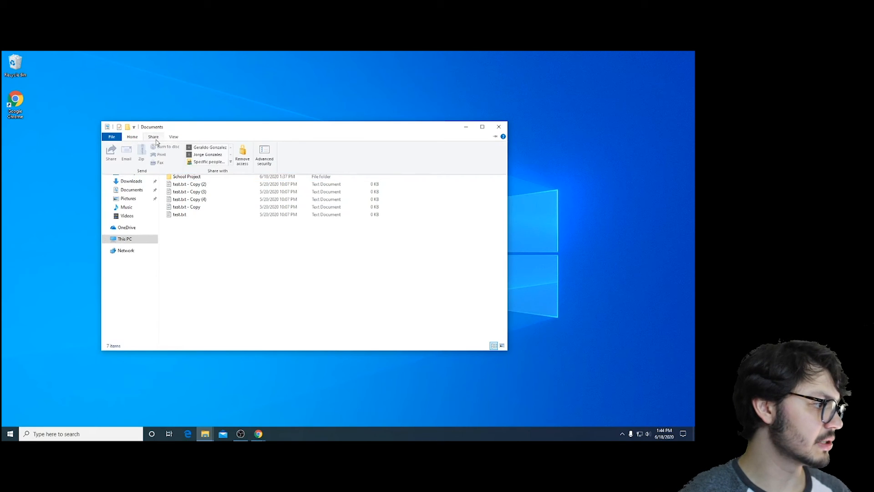
Switch between the Home and Share ribbons, collapse the ribbon and close the Documents window
click(132, 137)
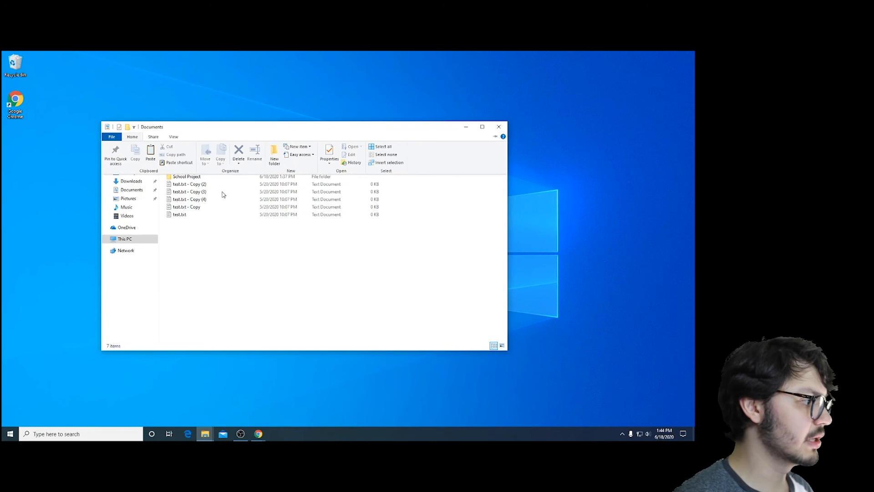
click(153, 137)
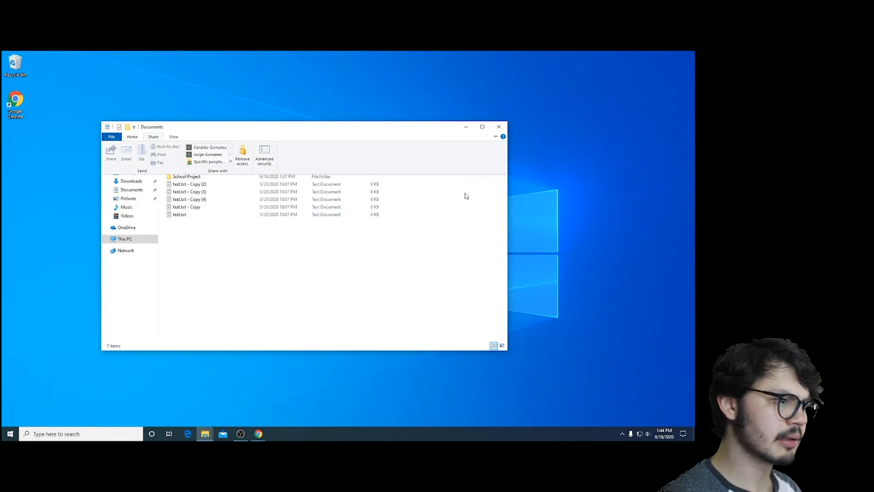
click(172, 136)
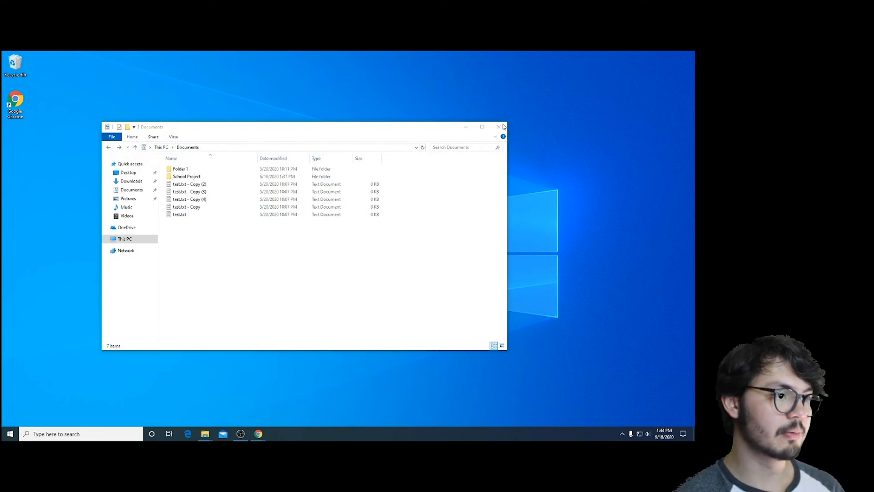
click(497, 127)
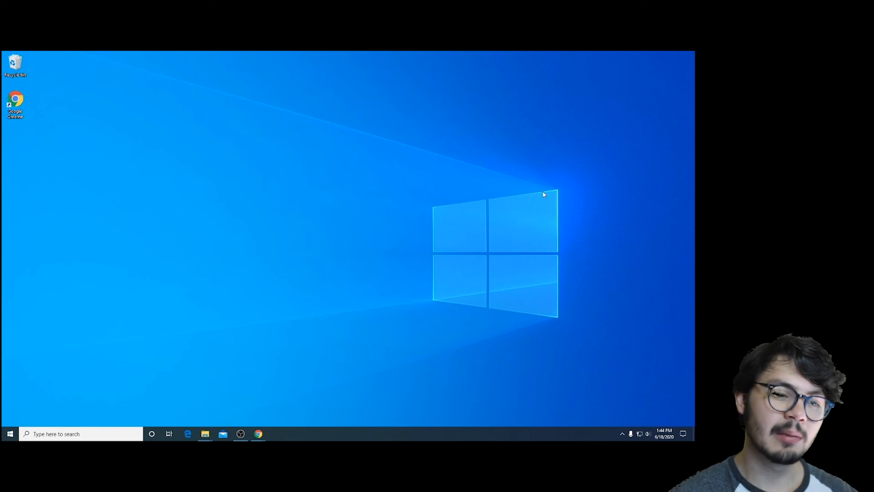
mouse_move(517, 187)
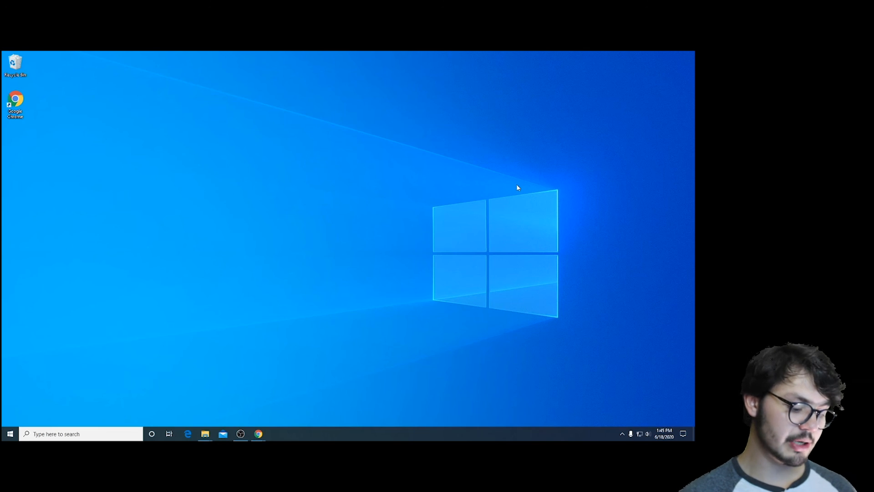
Bring up the taskbar search panel from the 'Type here to search' box
click(56, 433)
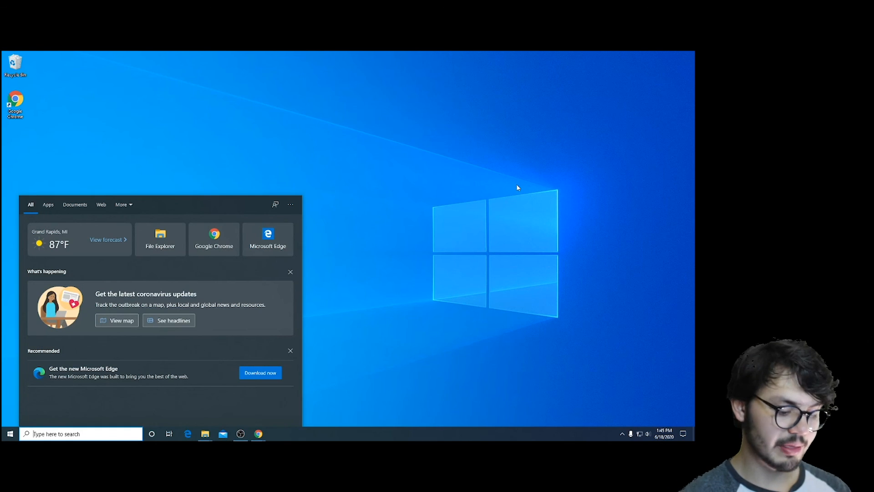
Search the taskbar for 'school project' and select the School Project folder result from Documents
text(school)
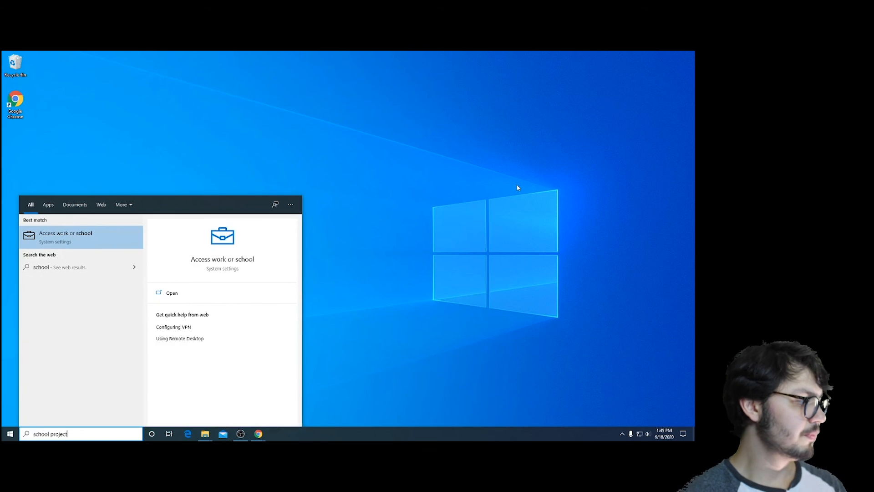
text(project)
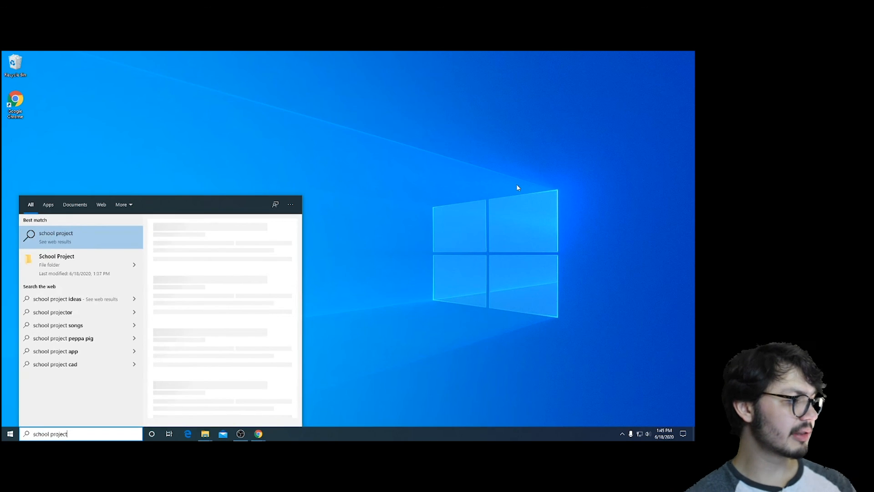
click(56, 264)
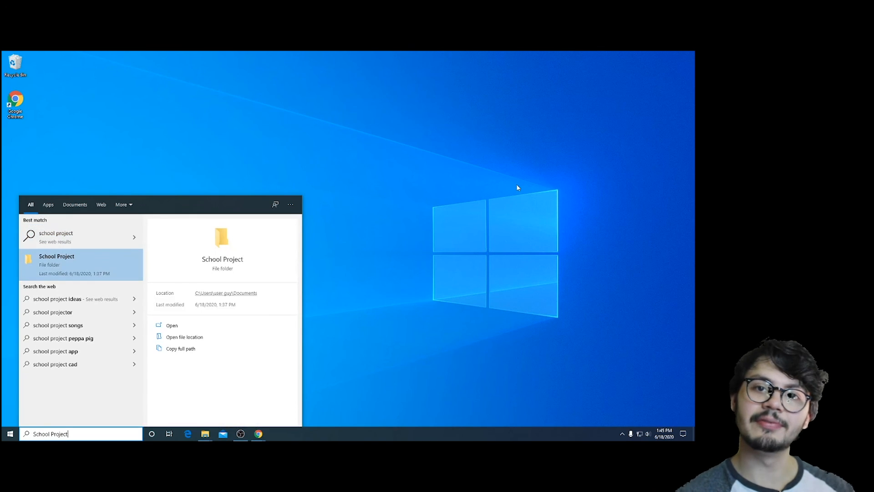